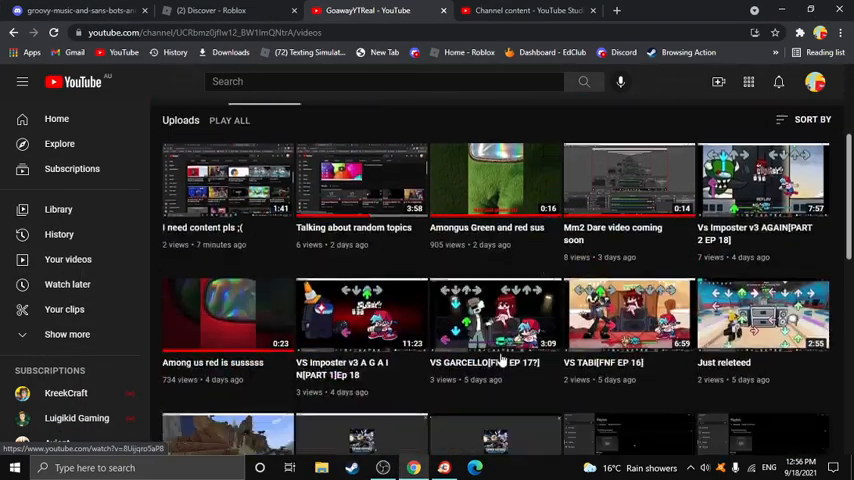
Scroll through the GoawayYTReal channel's uploaded videos and back up
scroll(up, 3)
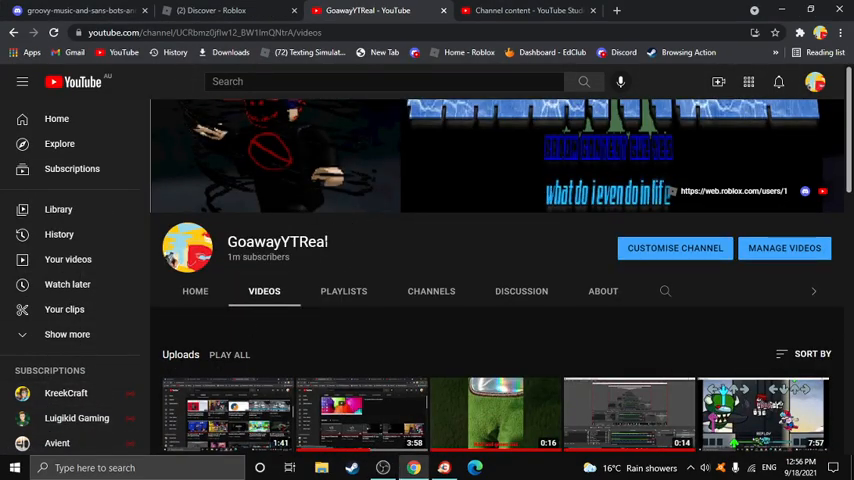
scroll(down, 3)
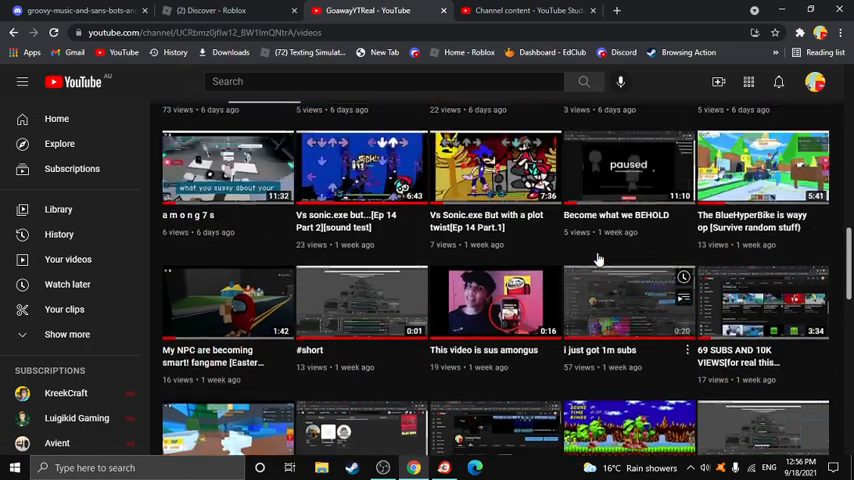
scroll(up, 3)
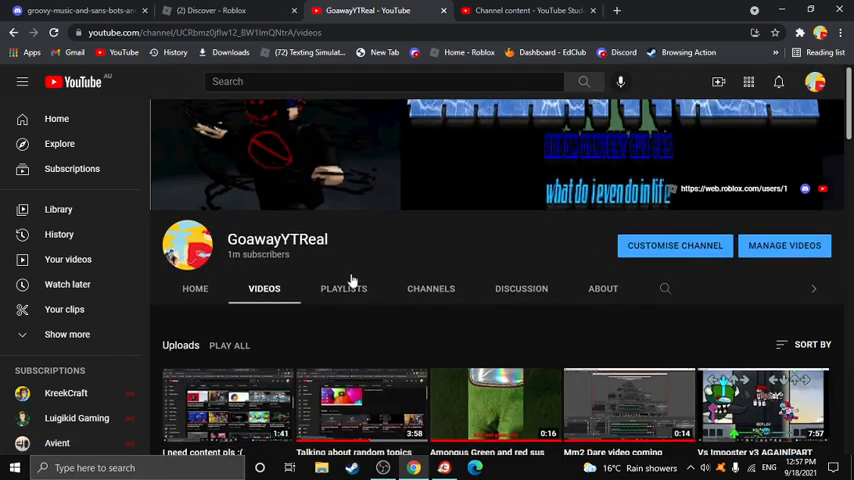
scroll(down, 3)
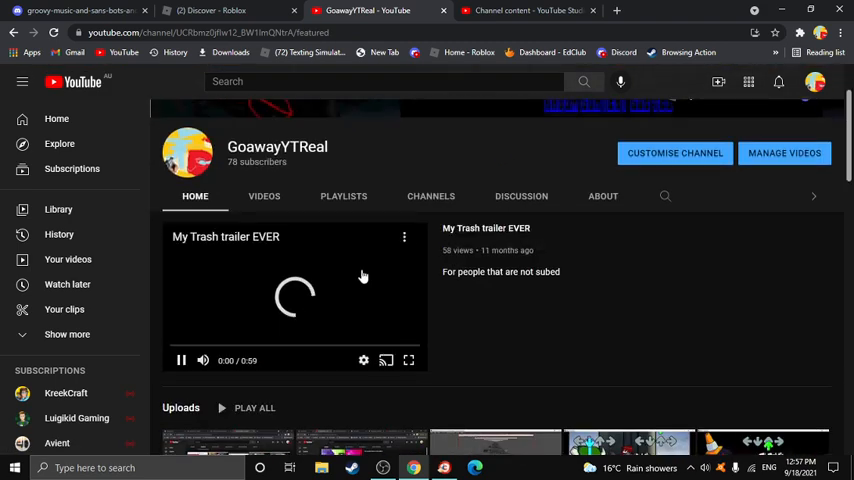
scroll(down, 3)
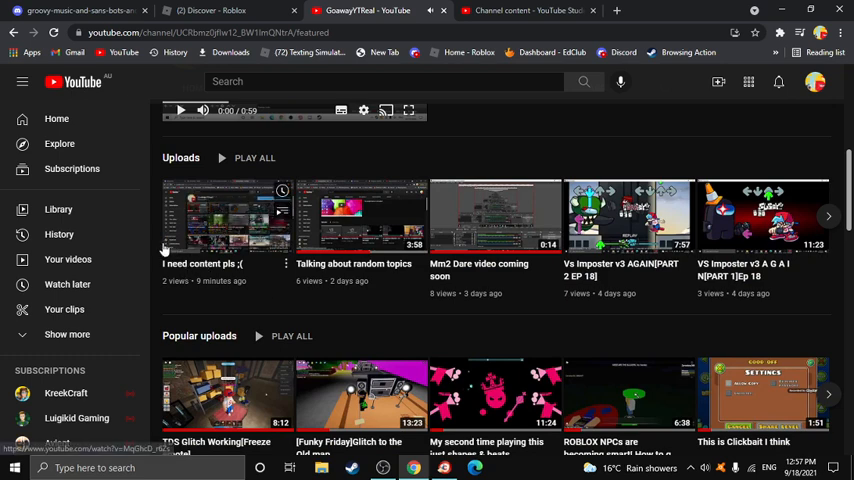
scroll(up, 3)
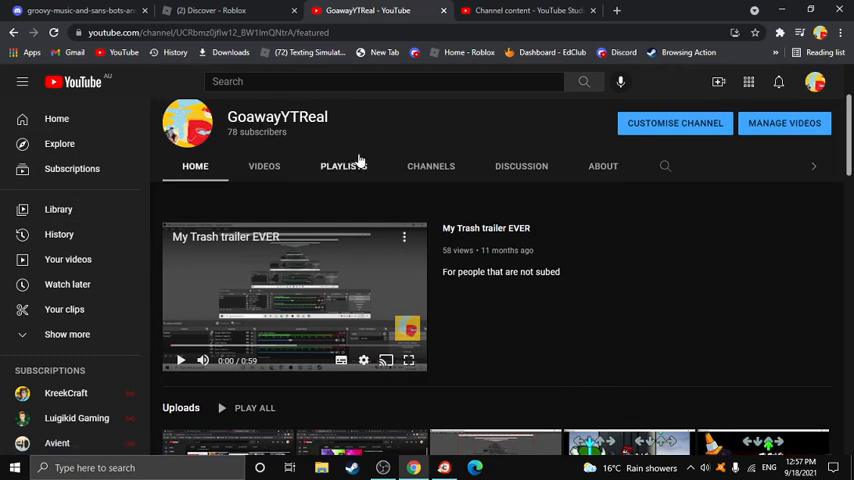
mouse_move(222, 166)
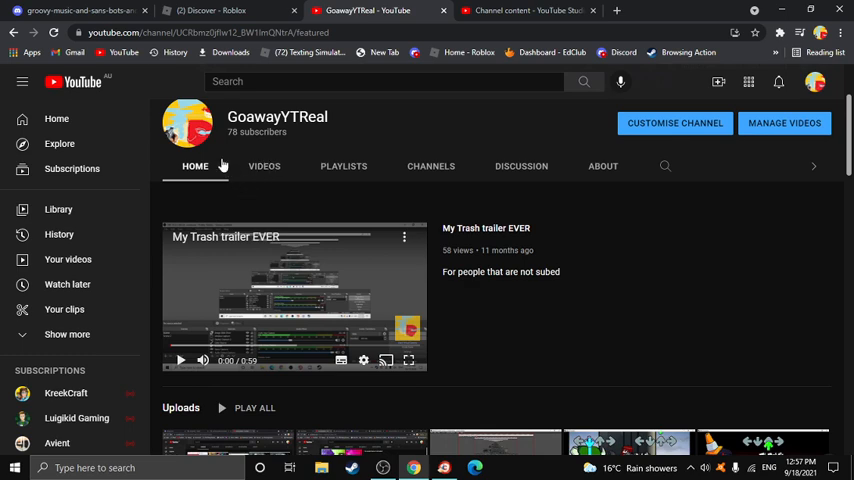
scroll(down, 3)
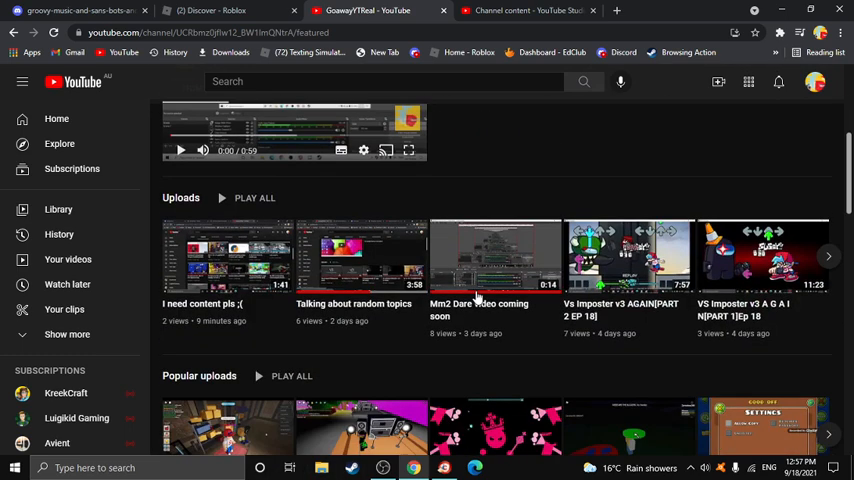
scroll(down, 3)
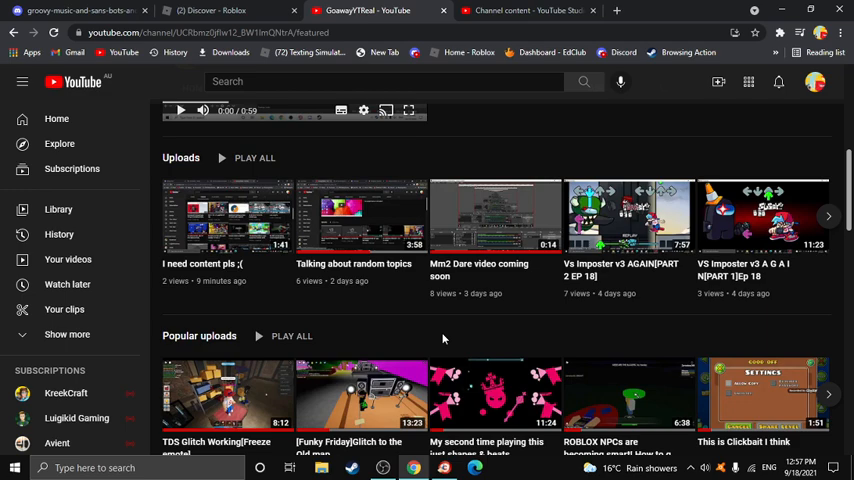
scroll(up, 3)
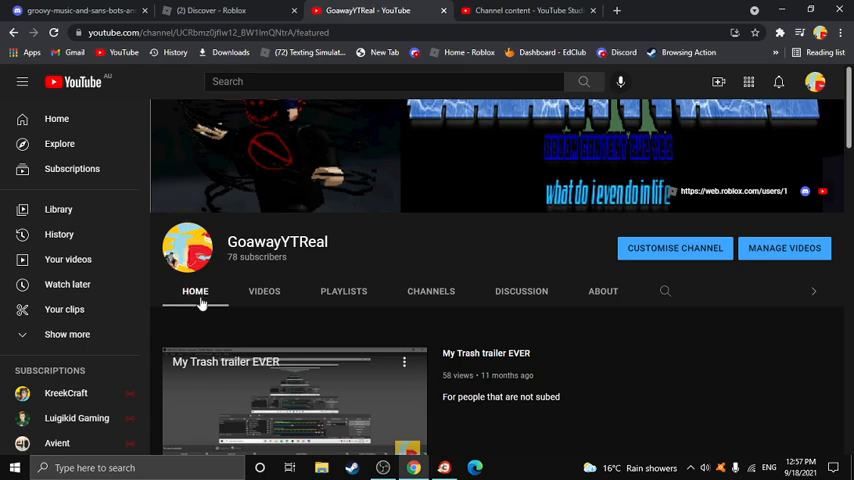
scroll(down, 3)
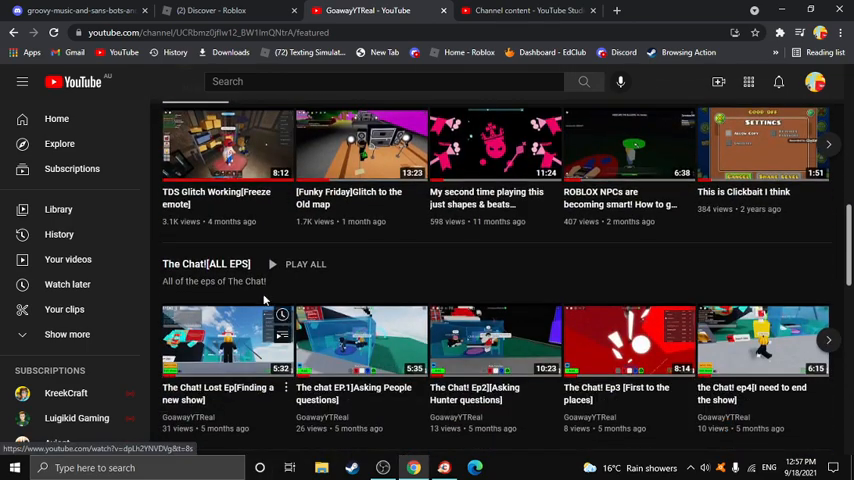
scroll(down, 3)
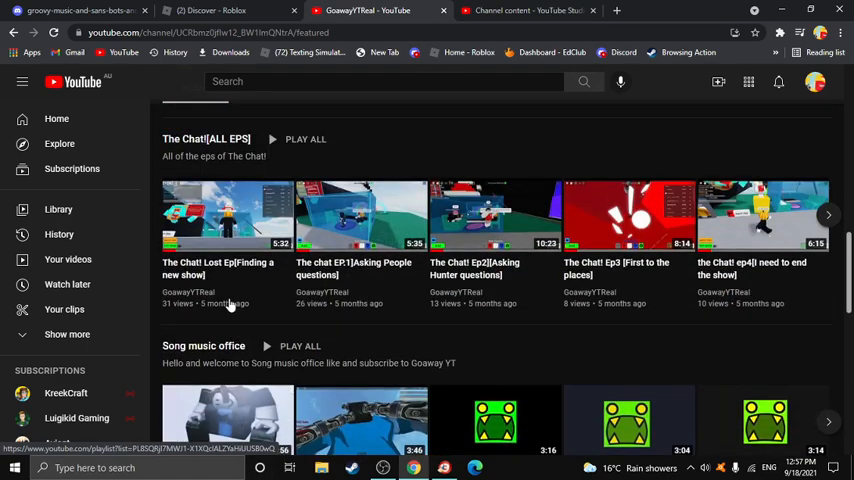
scroll(up, 3)
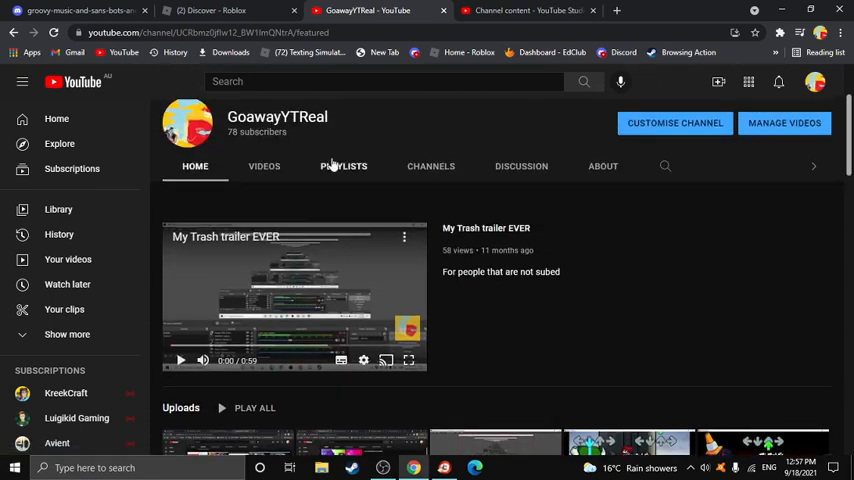
Open the Playlists tab and scroll the Multiple playlists row to reveal more playlists
click(343, 166)
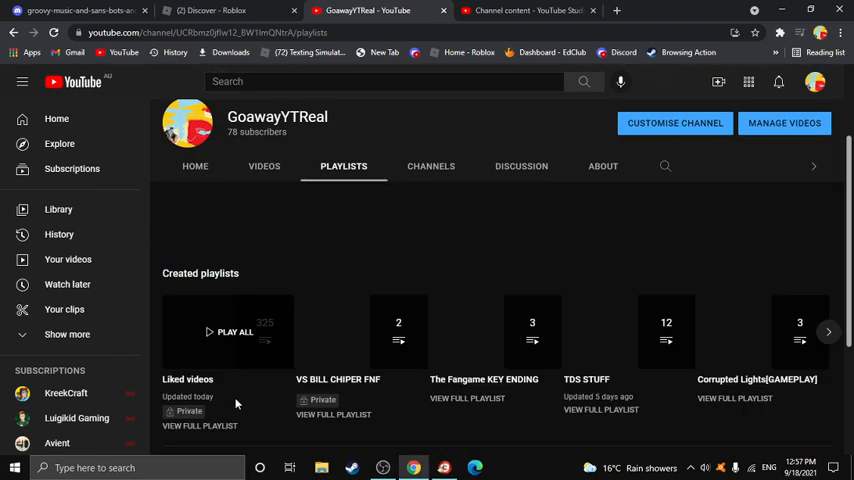
scroll(down, 3)
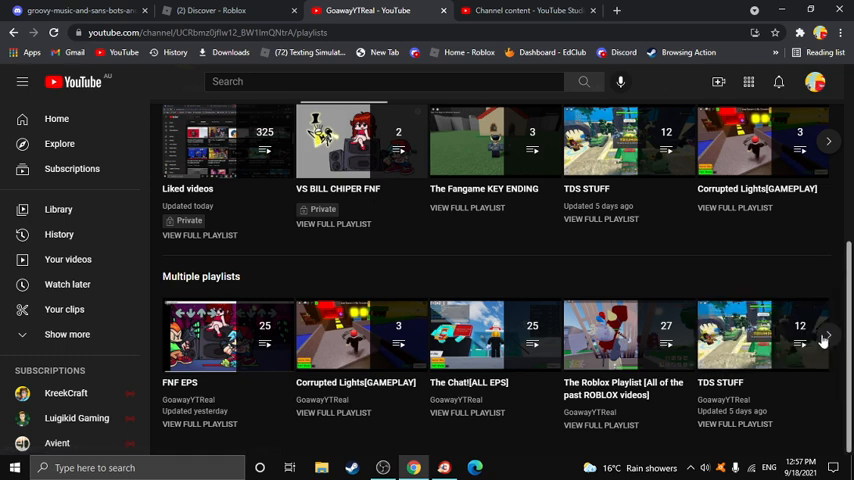
click(826, 336)
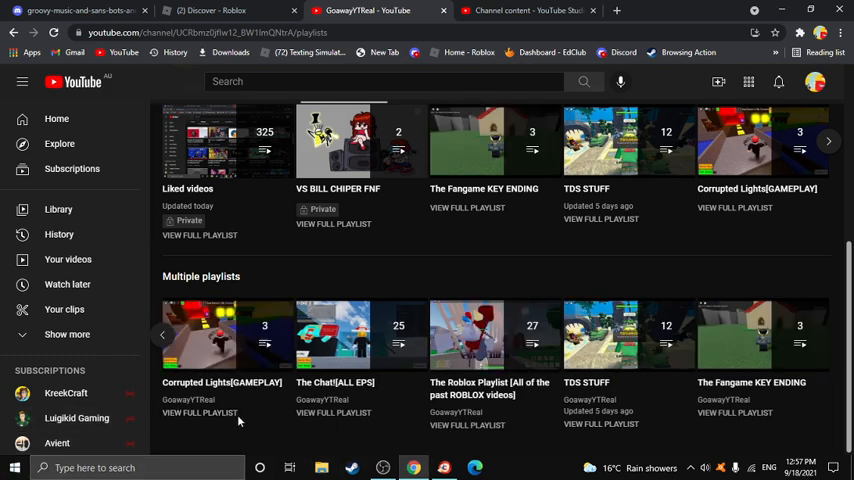
mouse_move(600, 335)
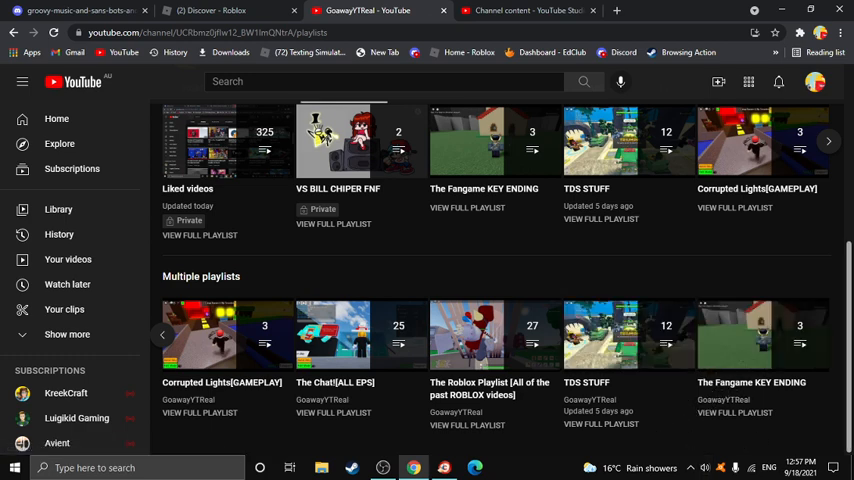
mouse_move(750, 335)
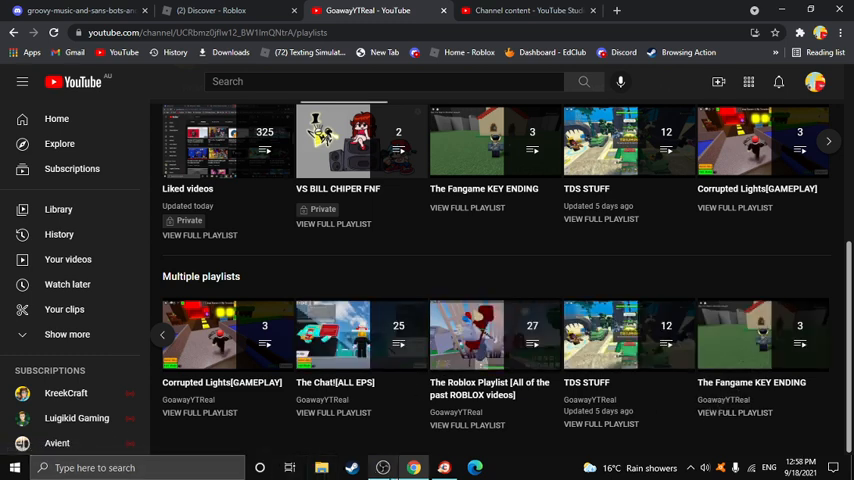
mouse_move(382, 467)
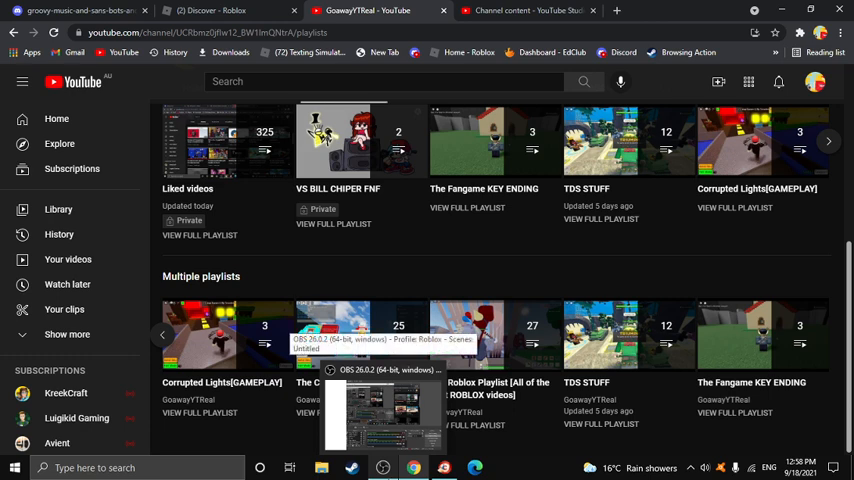
mouse_move(495, 335)
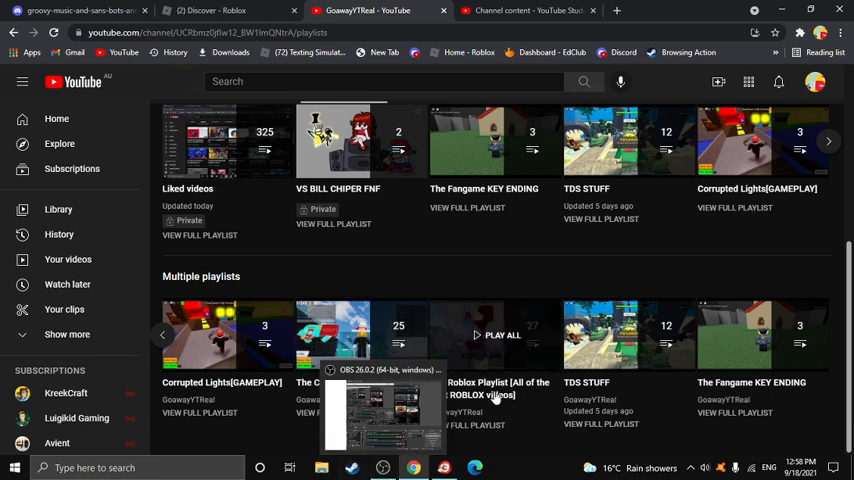